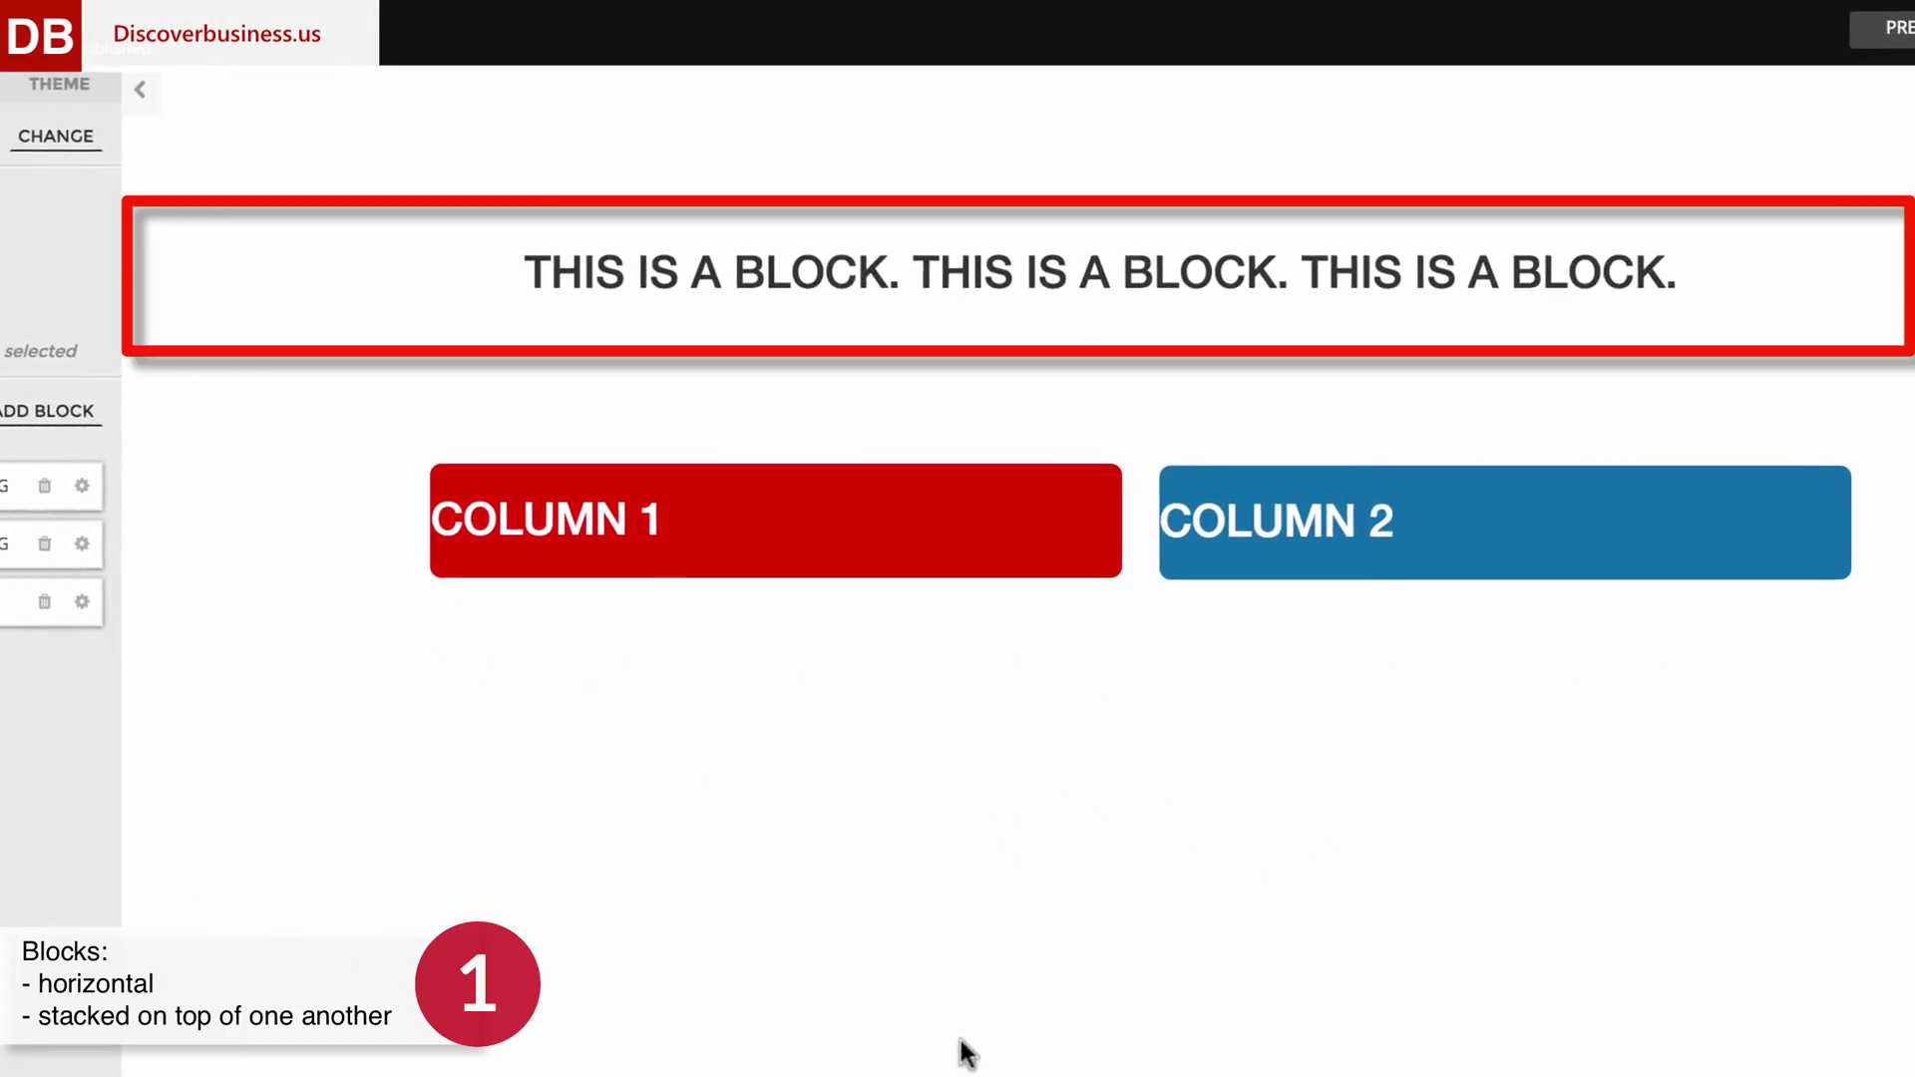
Step: Show the Styles panel for the One By Two block from the Blocks list
{"action": "left_click", "coordinate": [1069, 274]}
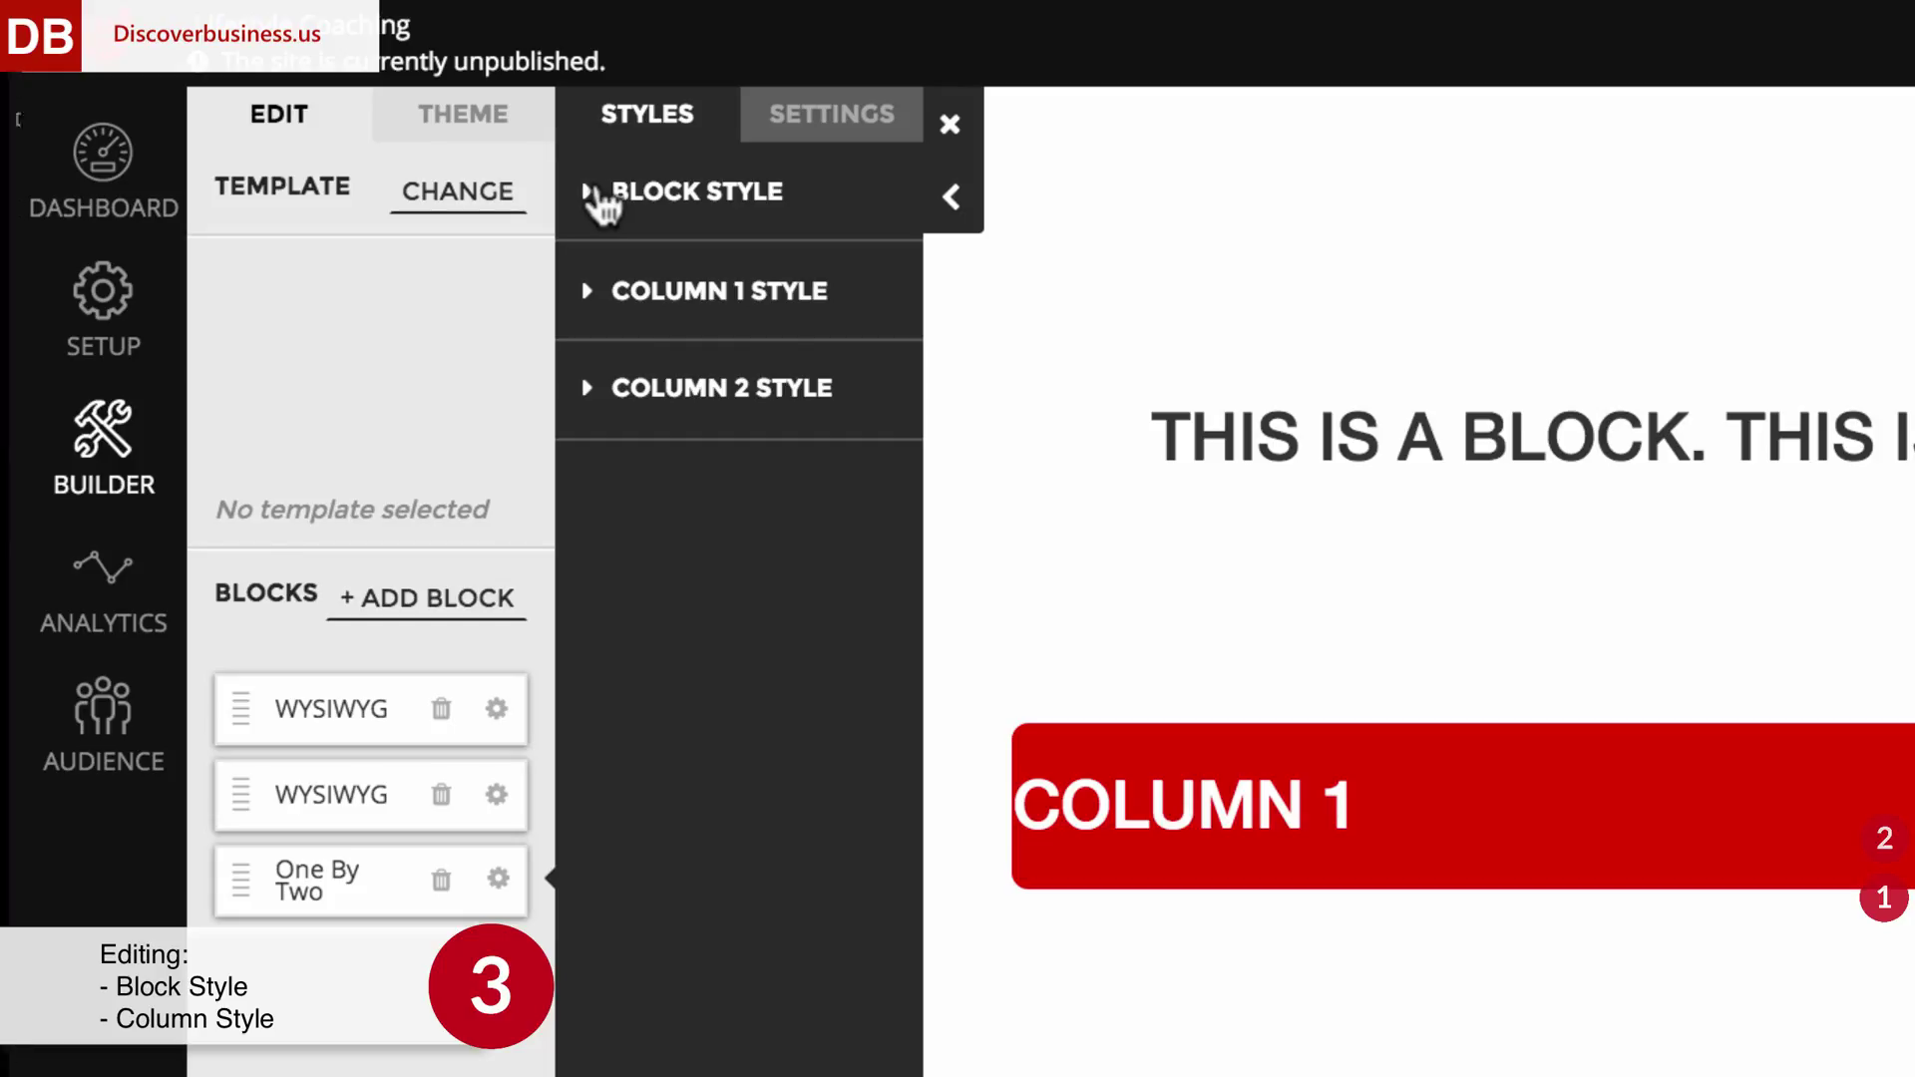
Step: Review the whole-block style settings, then expand Column 2's style settings
{"action": "left_click", "coordinate": [698, 192]}
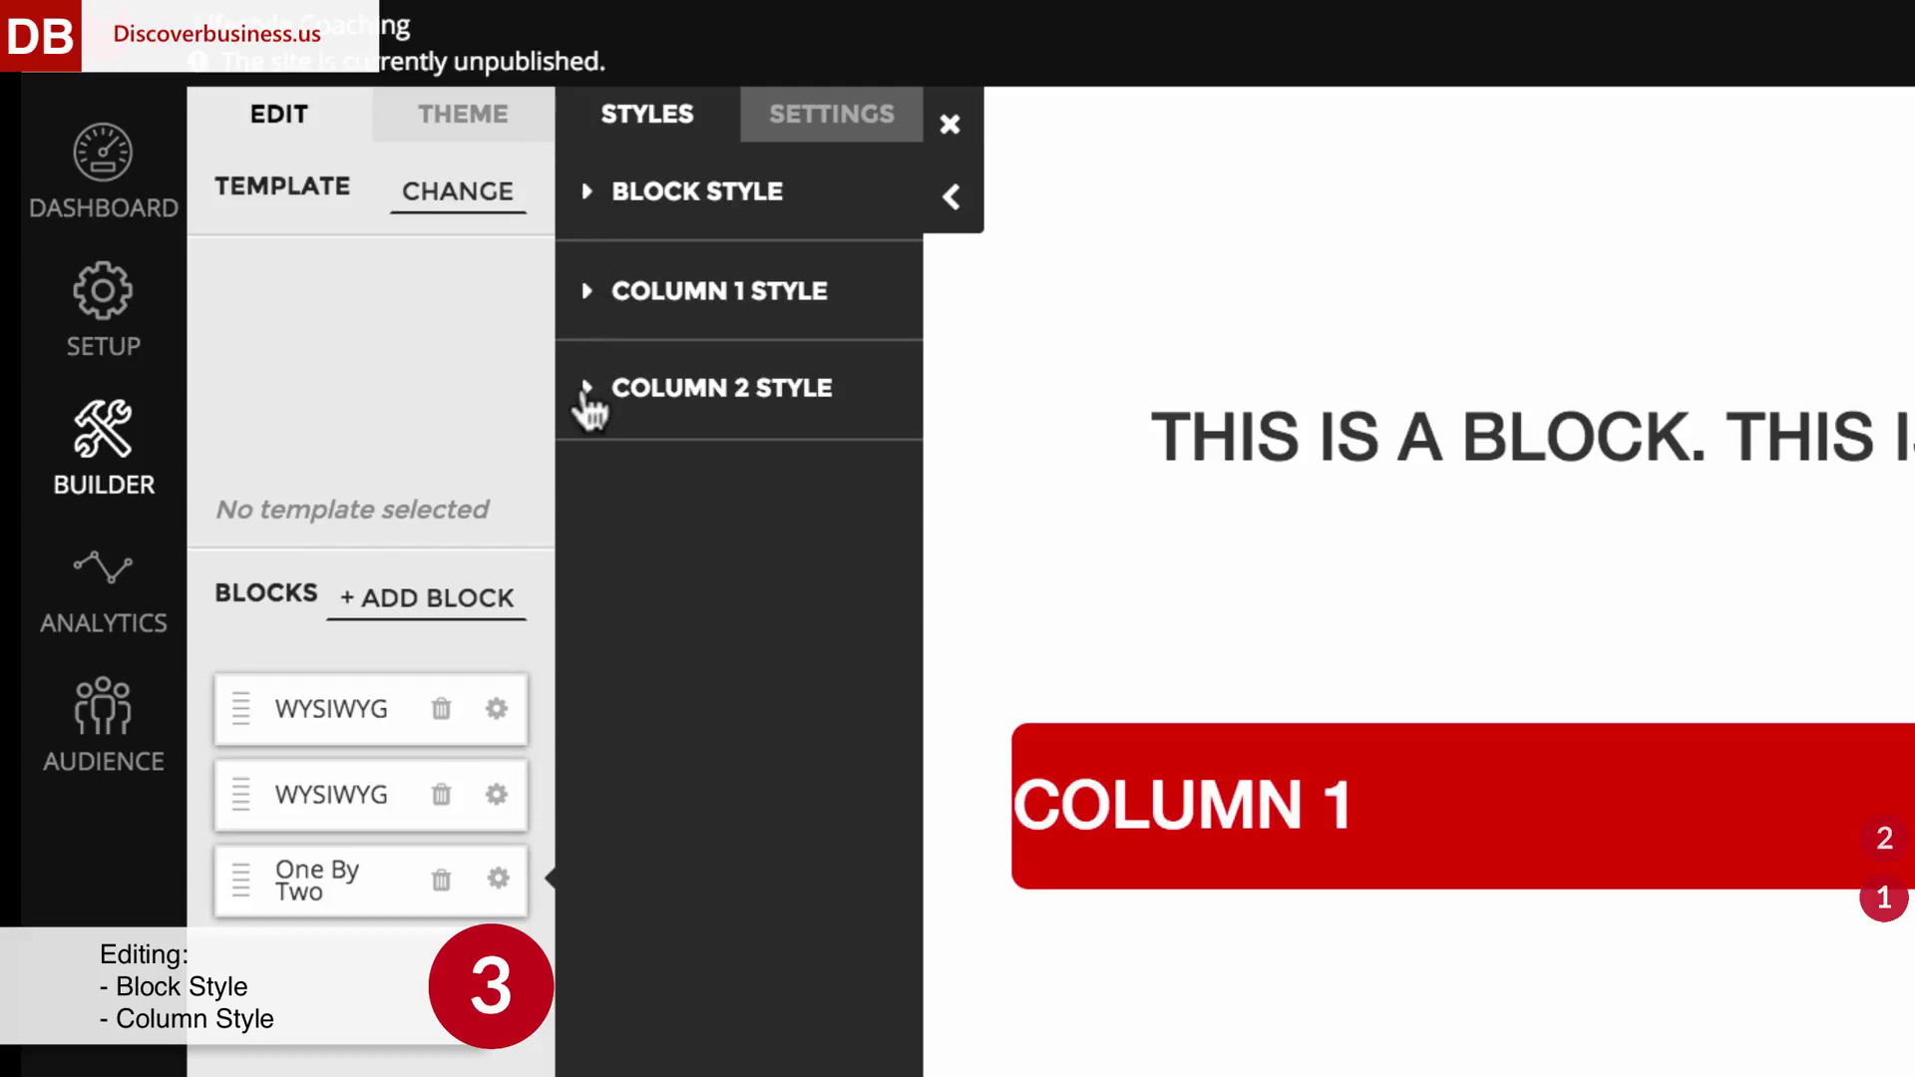
{"action": "left_click", "coordinate": [718, 389]}
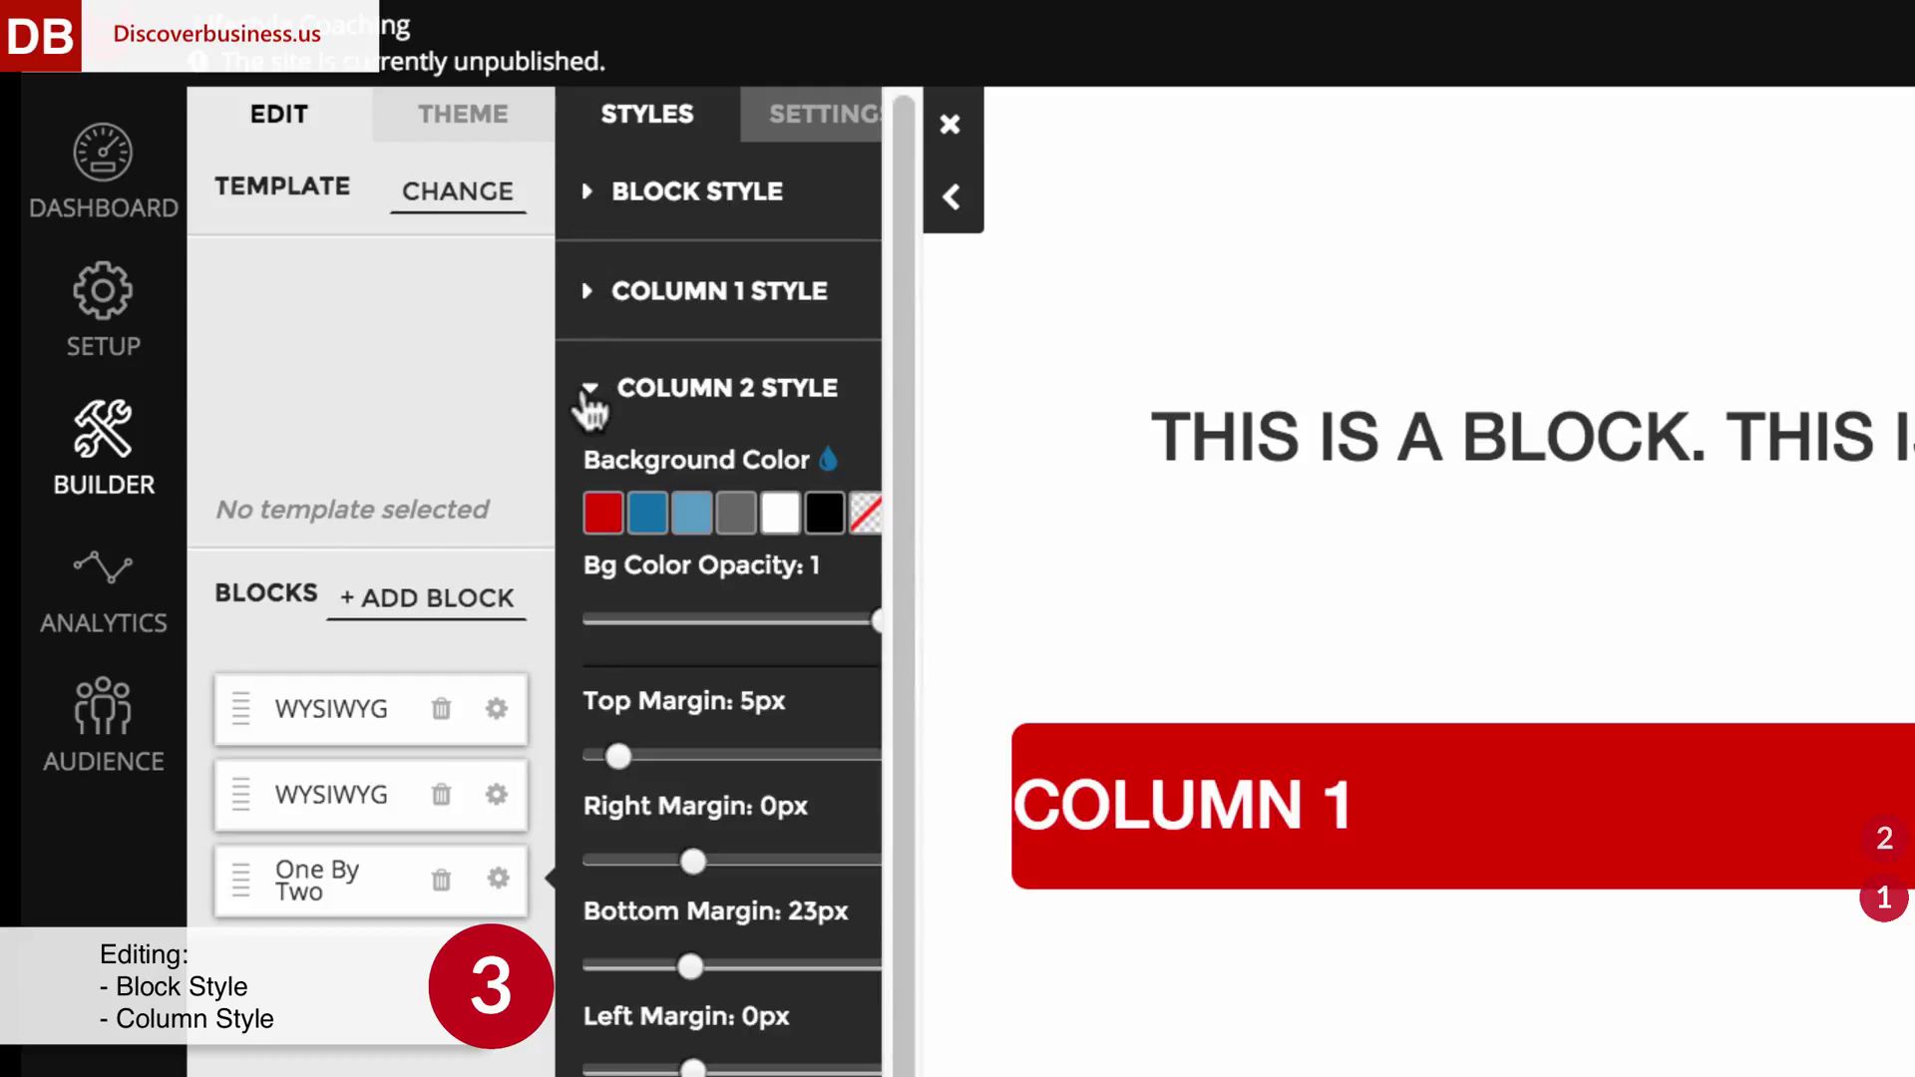
{"action": "left_click", "coordinate": [696, 191]}
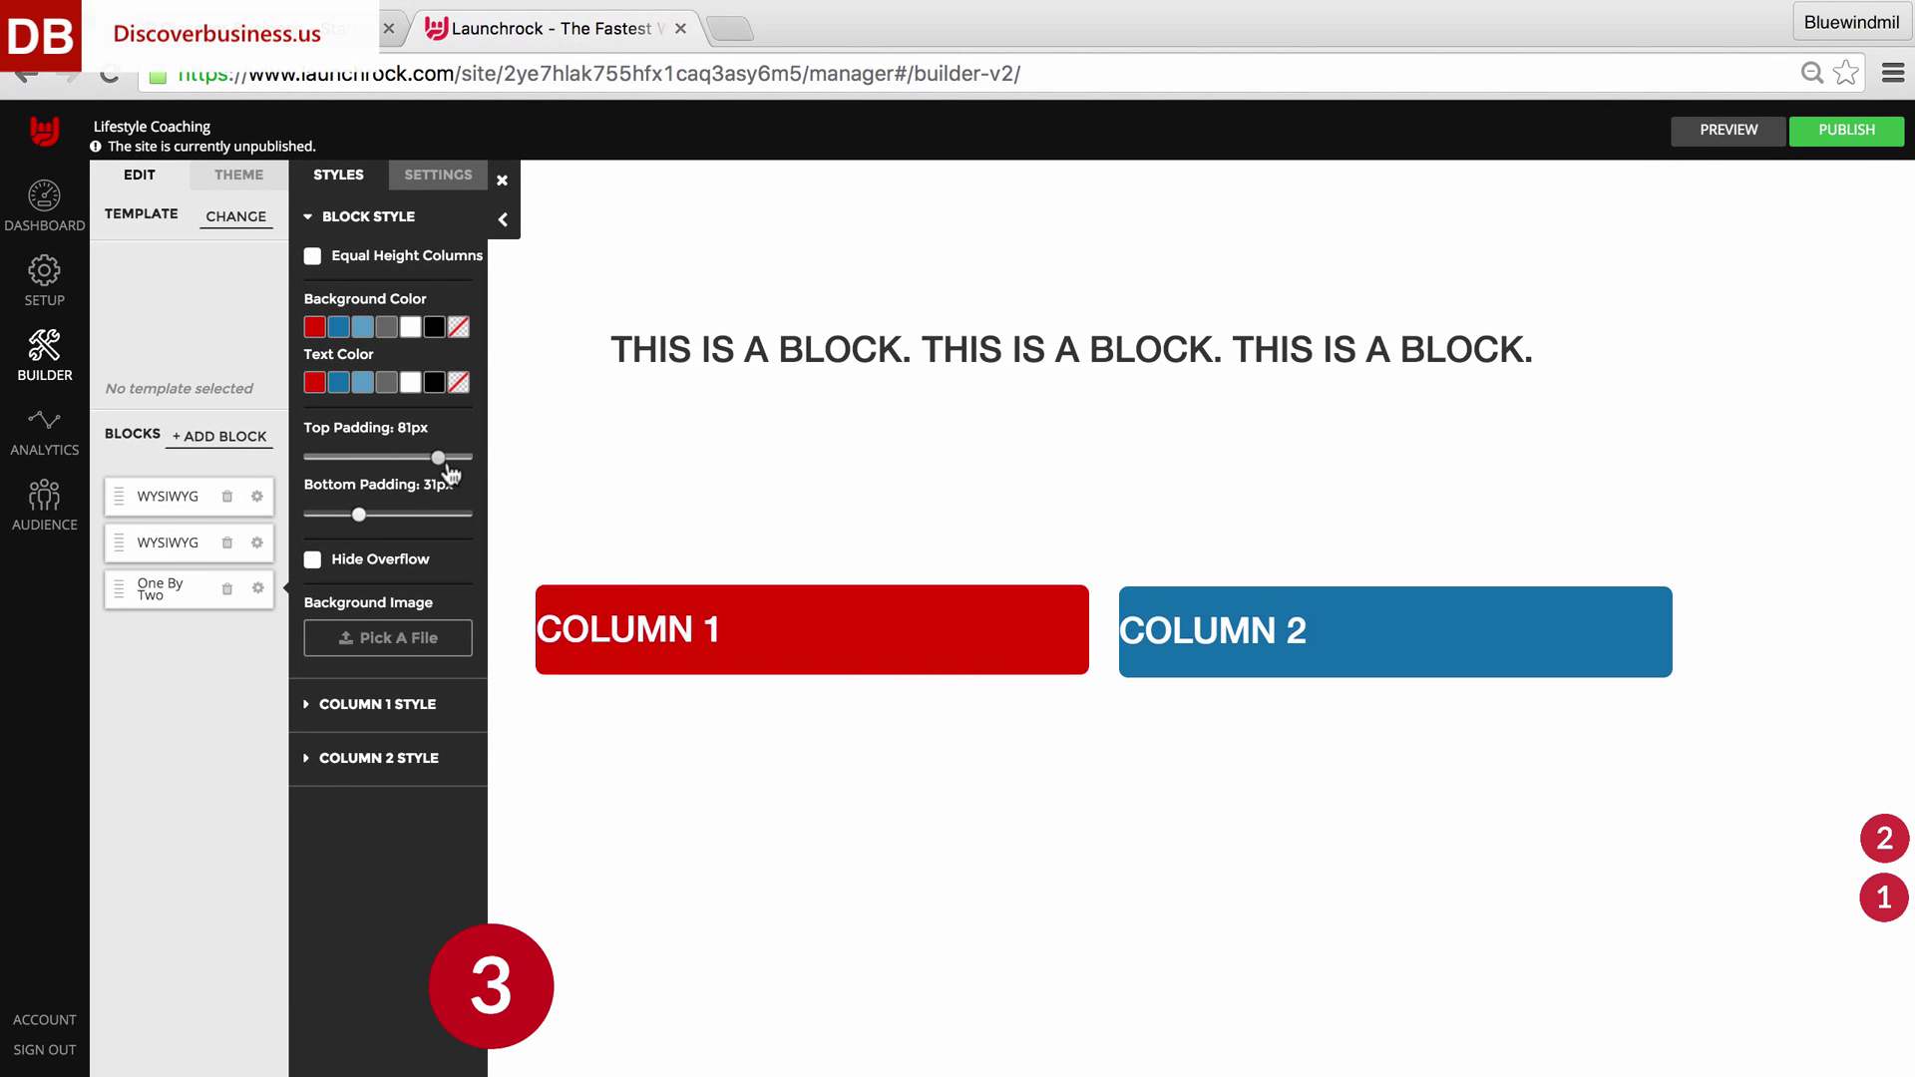
{"action": "left_click", "coordinate": [367, 215]}
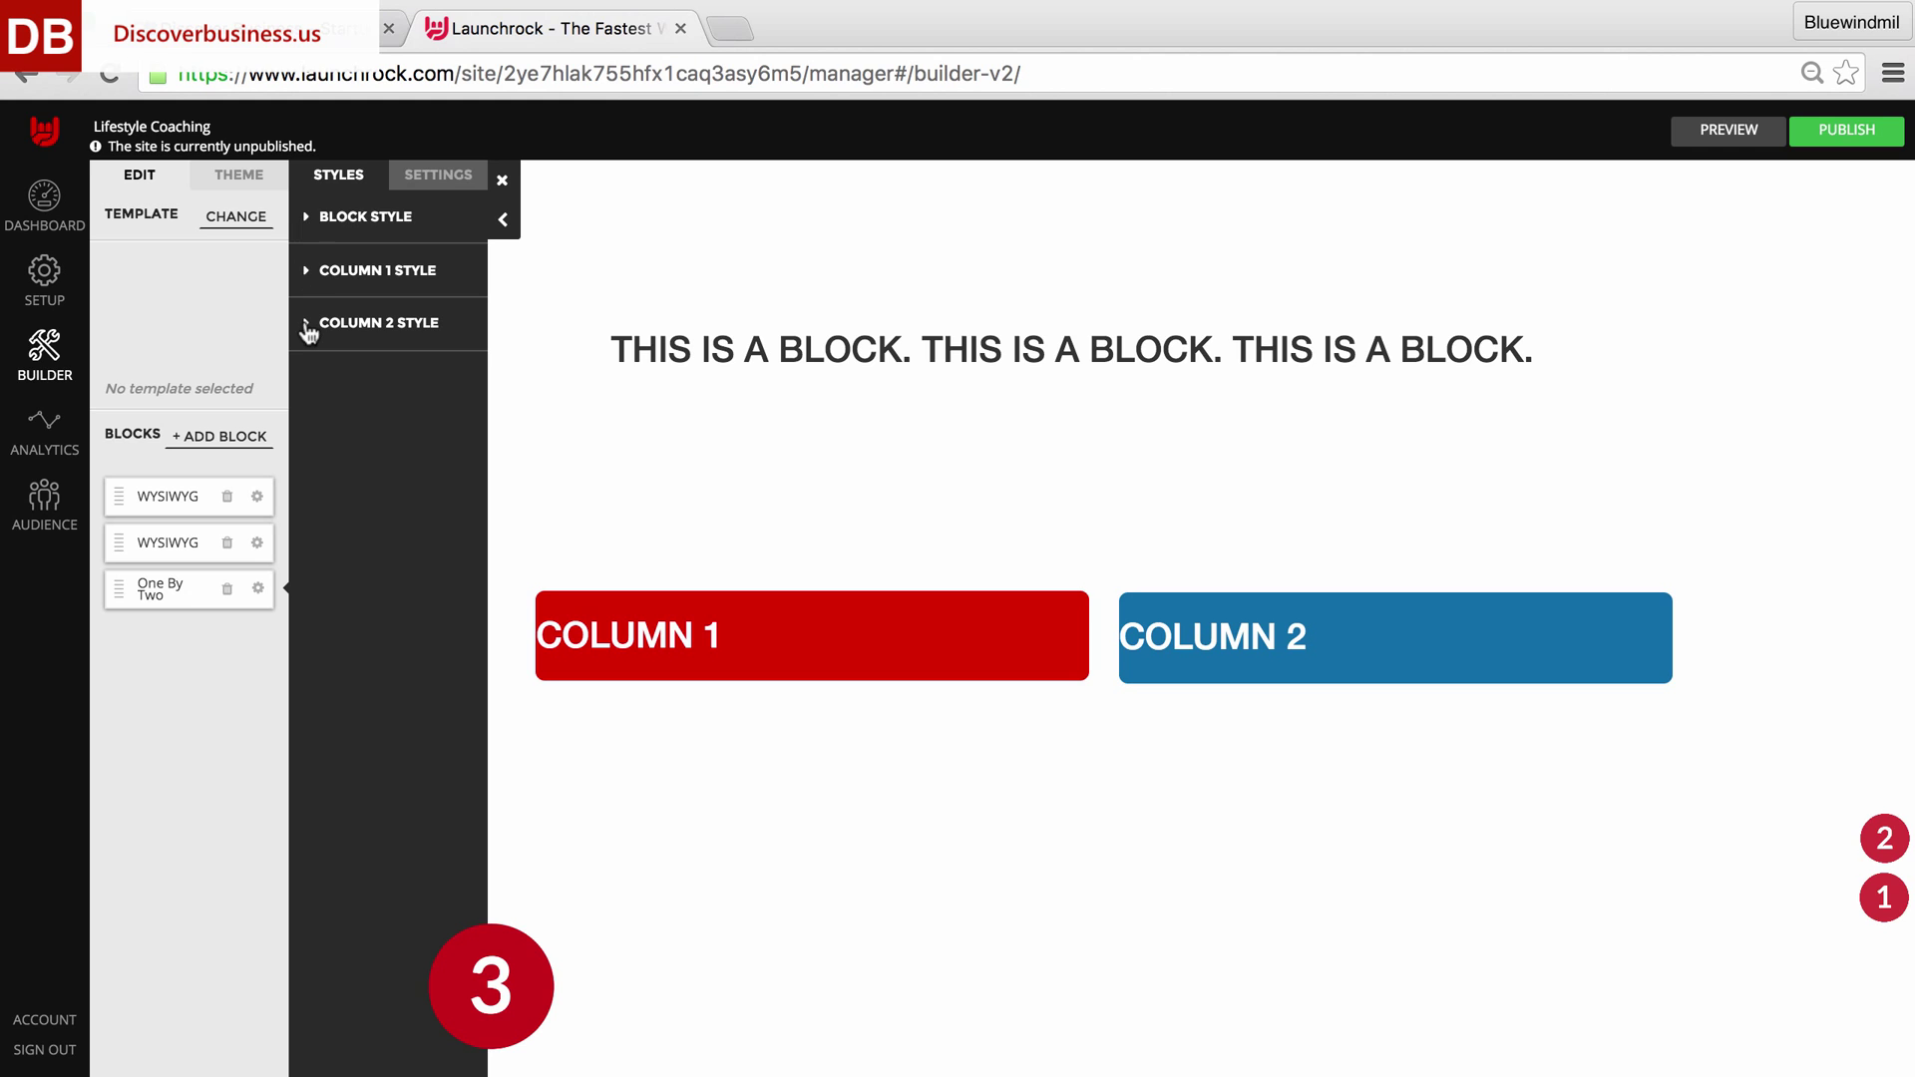
{"action": "left_click", "coordinate": [389, 323]}
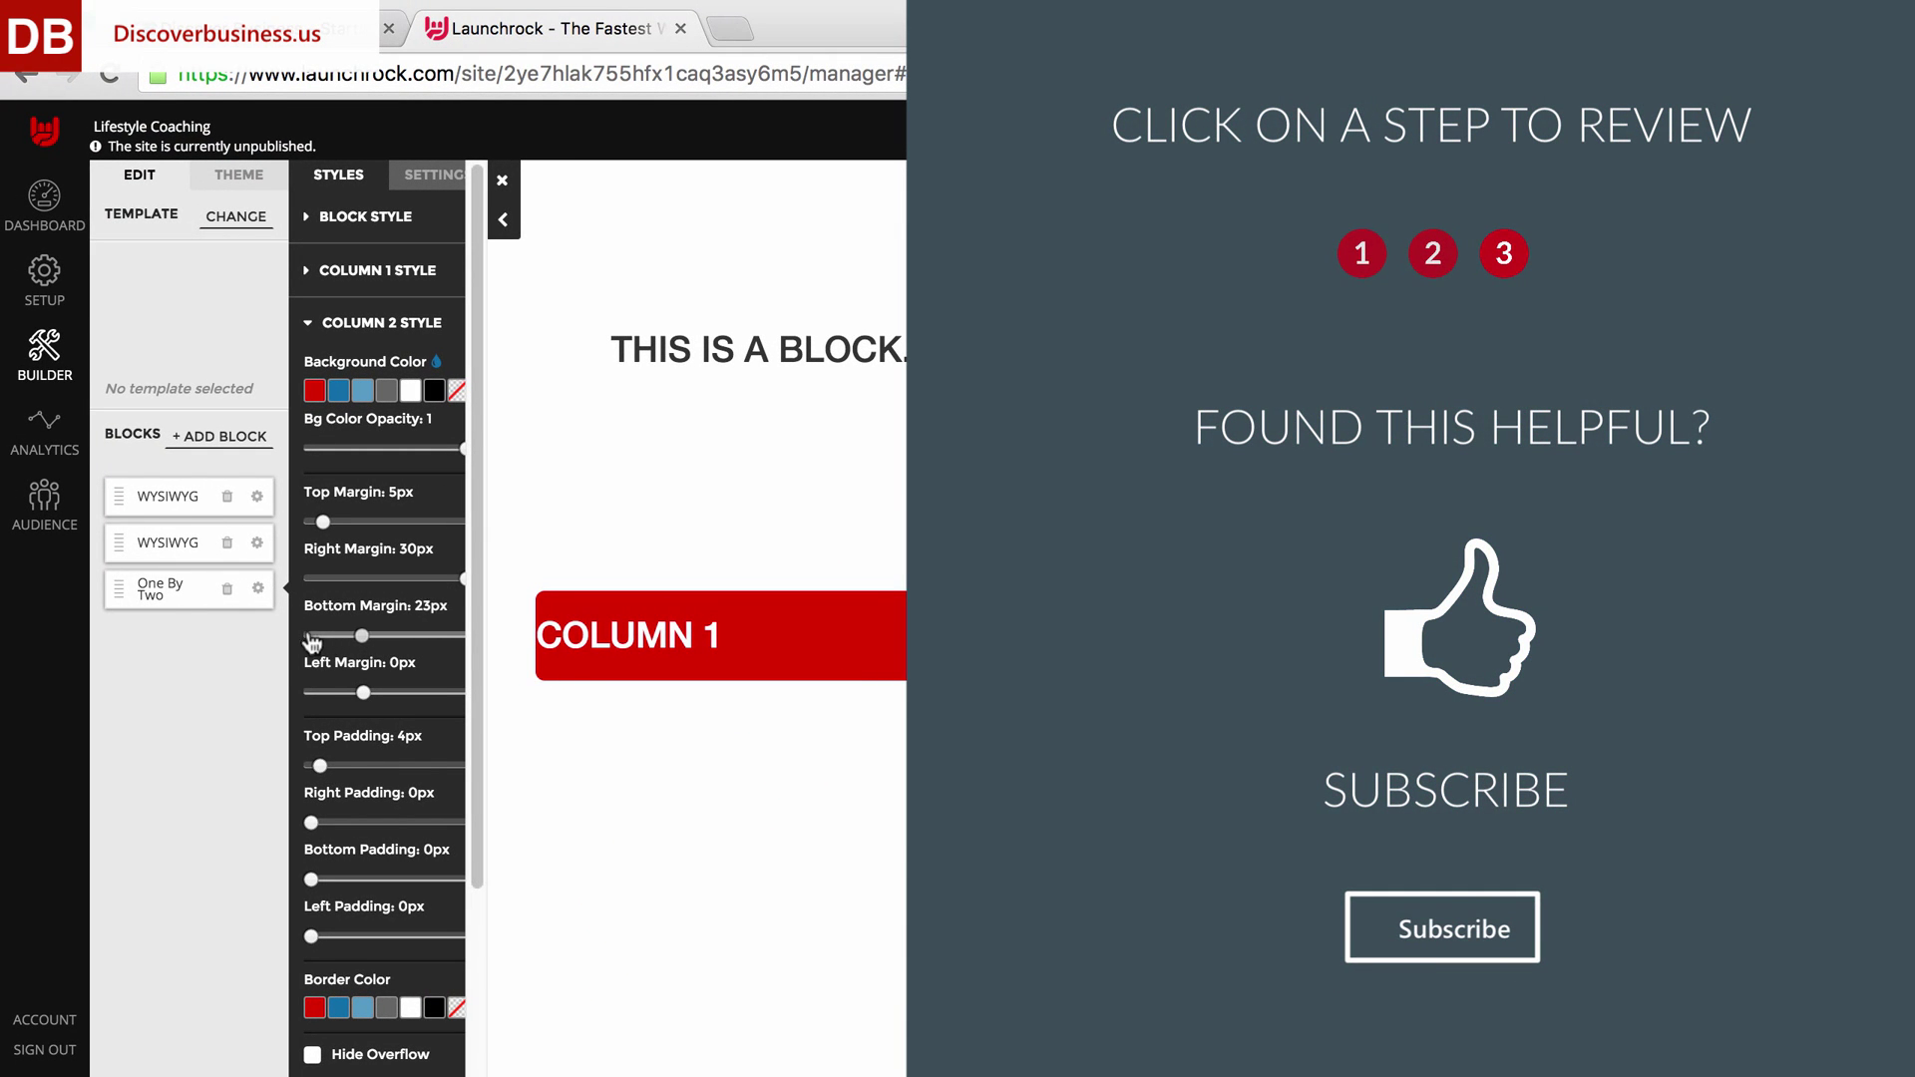
Step: Give Column 2 a 0px bottom margin and 37px top padding
{"action": "left_click_drag", "start_coordinate": [363, 692], "coordinate": [305, 692]}
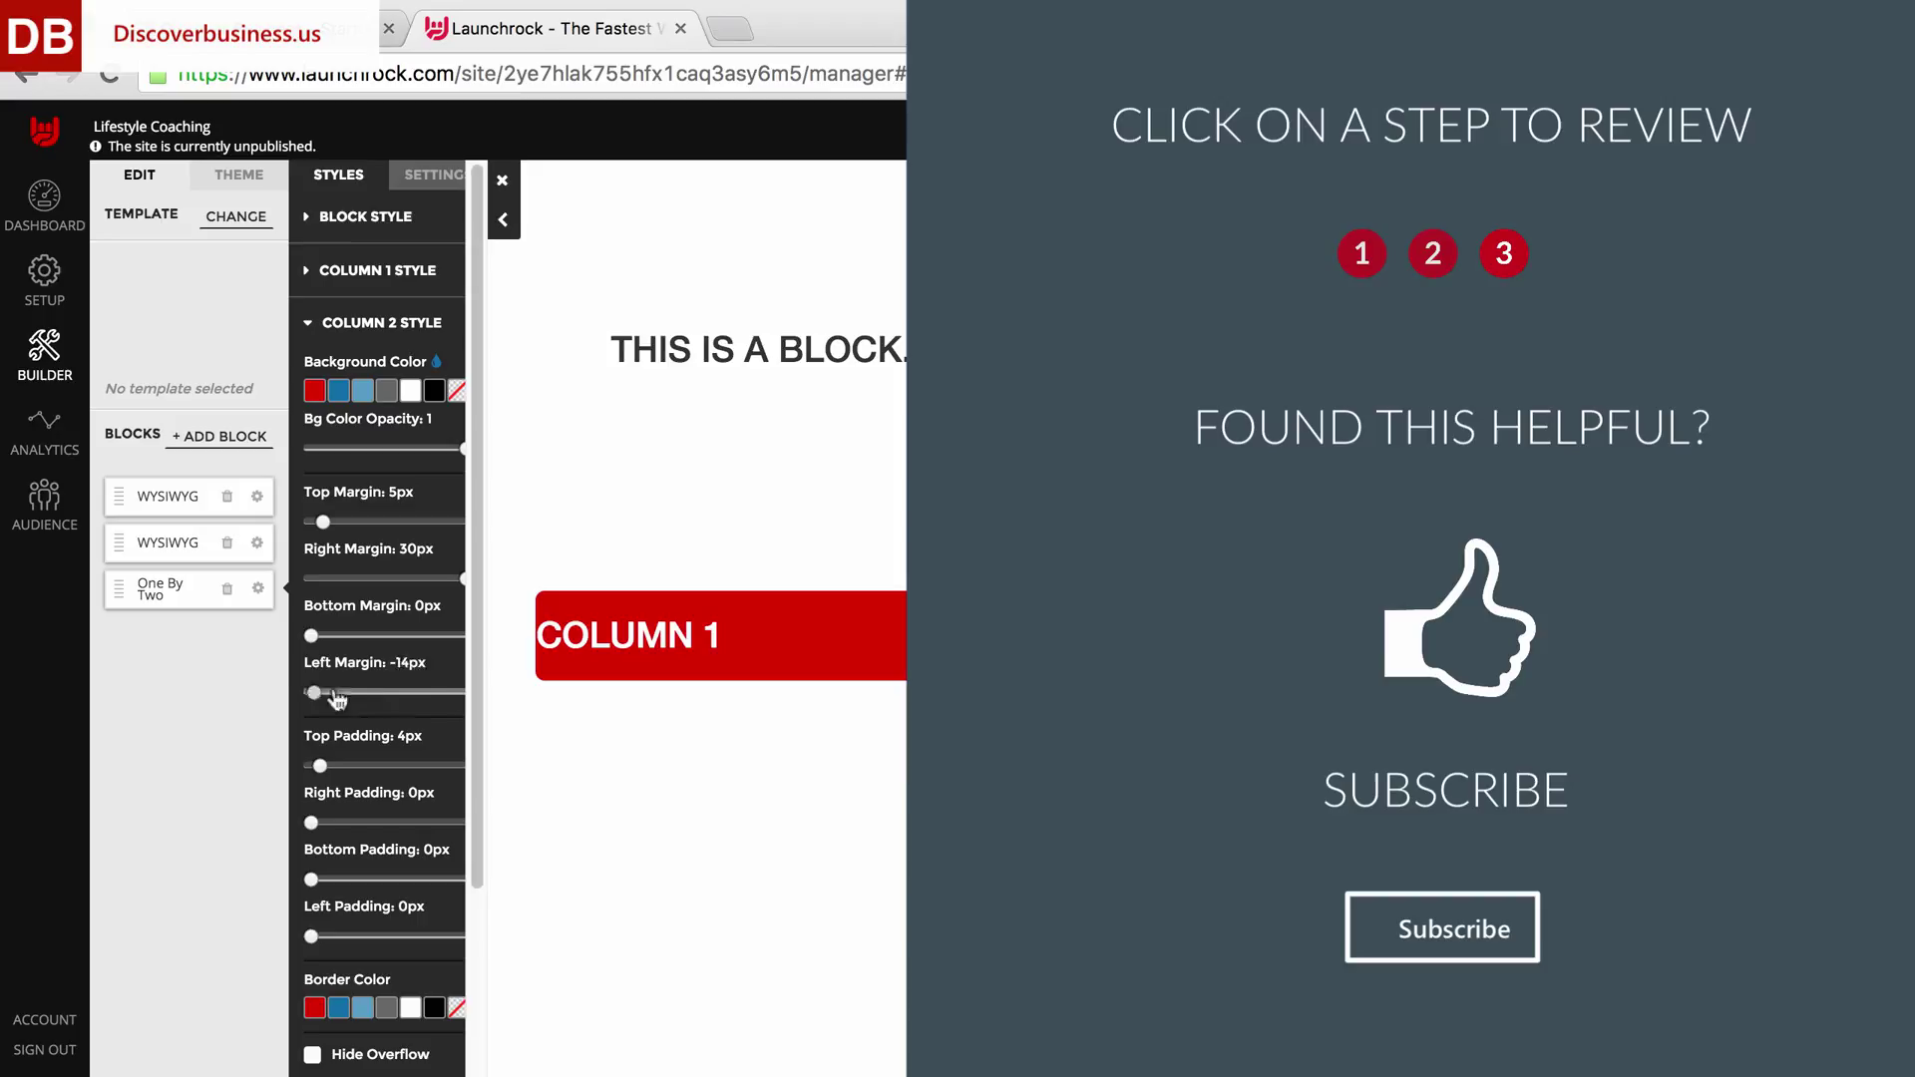
{"action": "left_click_drag", "start_coordinate": [311, 694], "coordinate": [423, 695]}
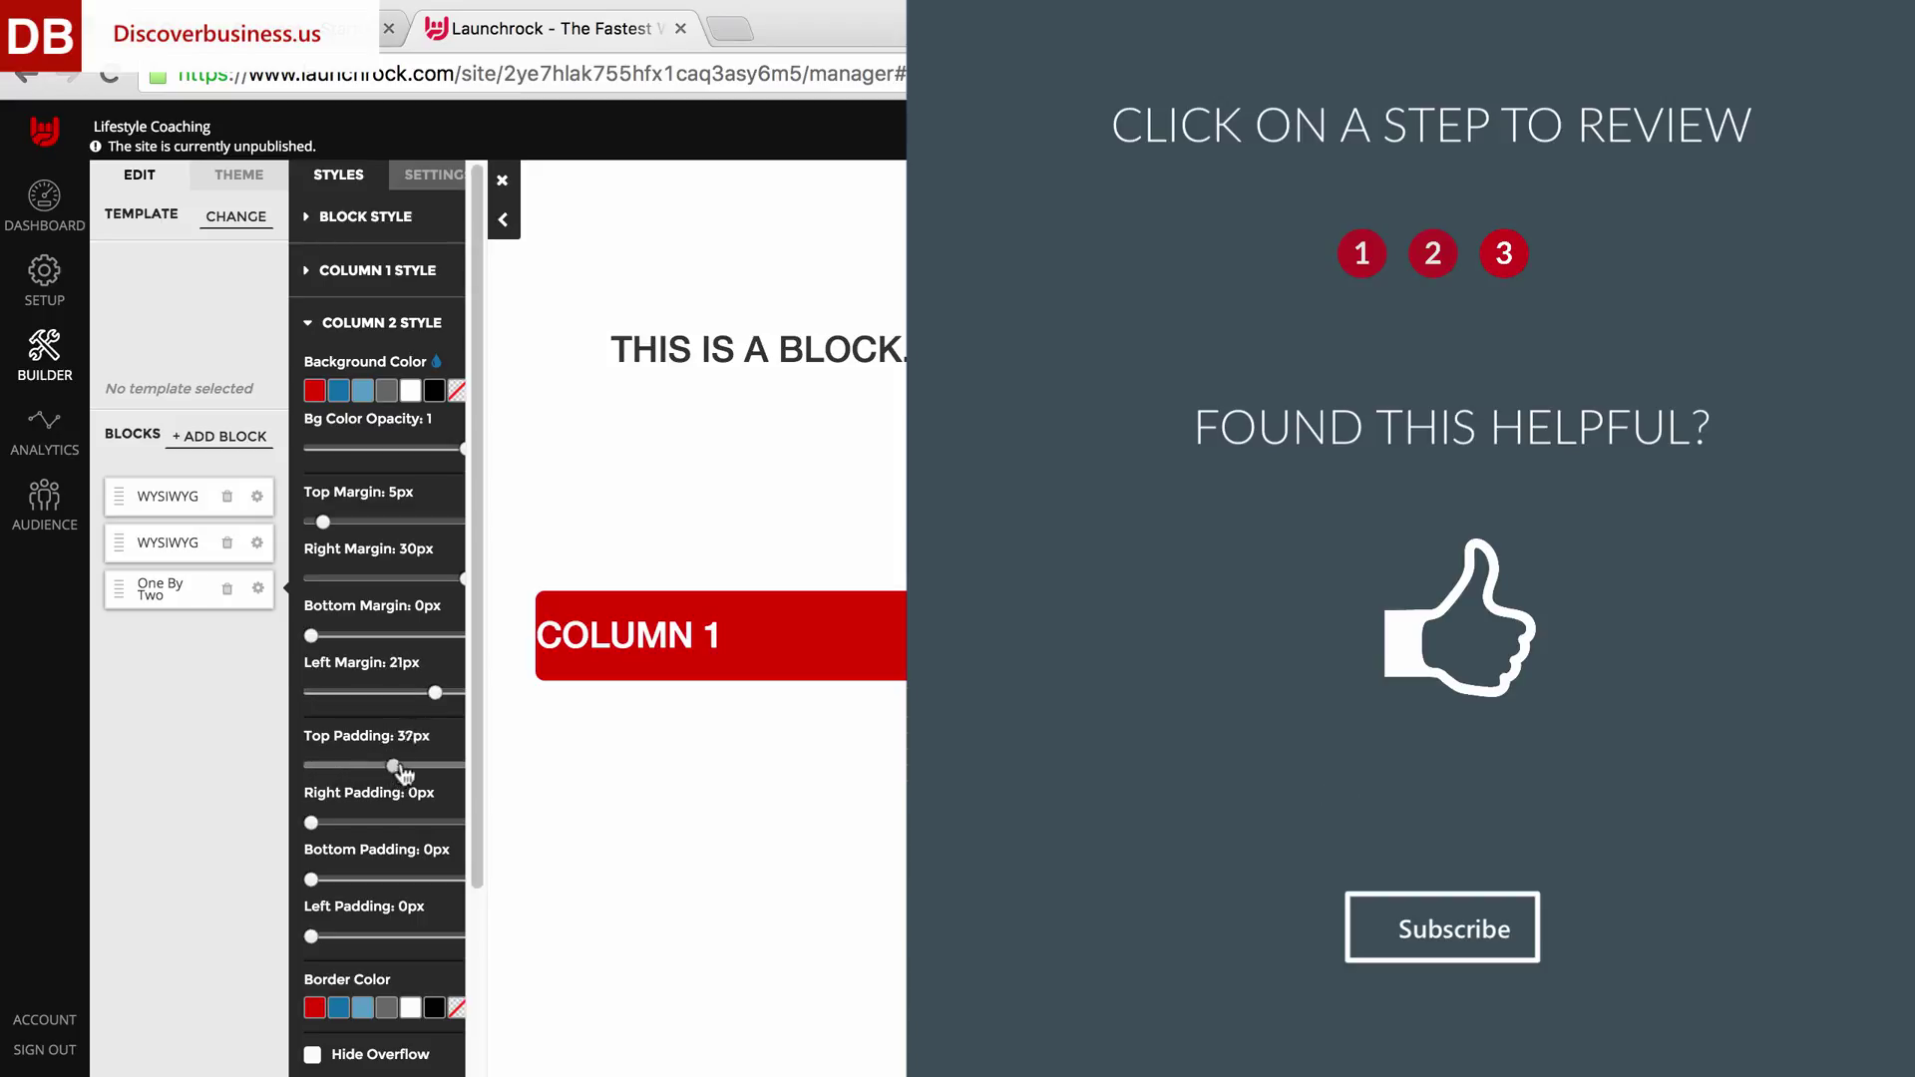